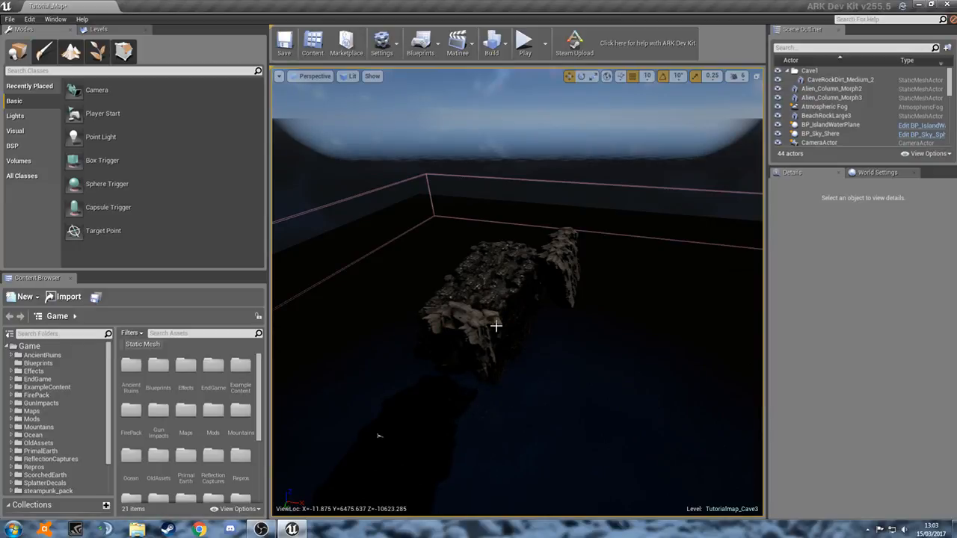
mouse_move(495, 338)
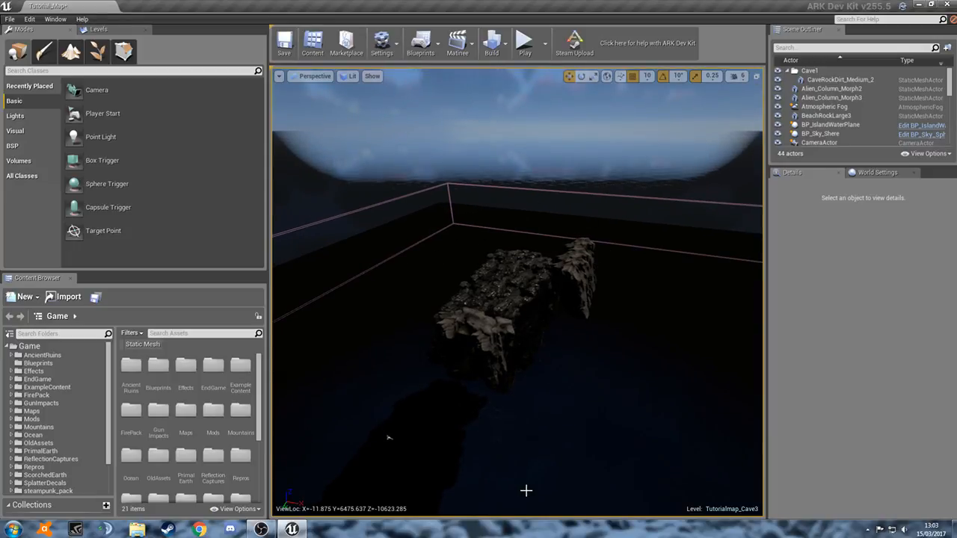
mouse_move(577, 264)
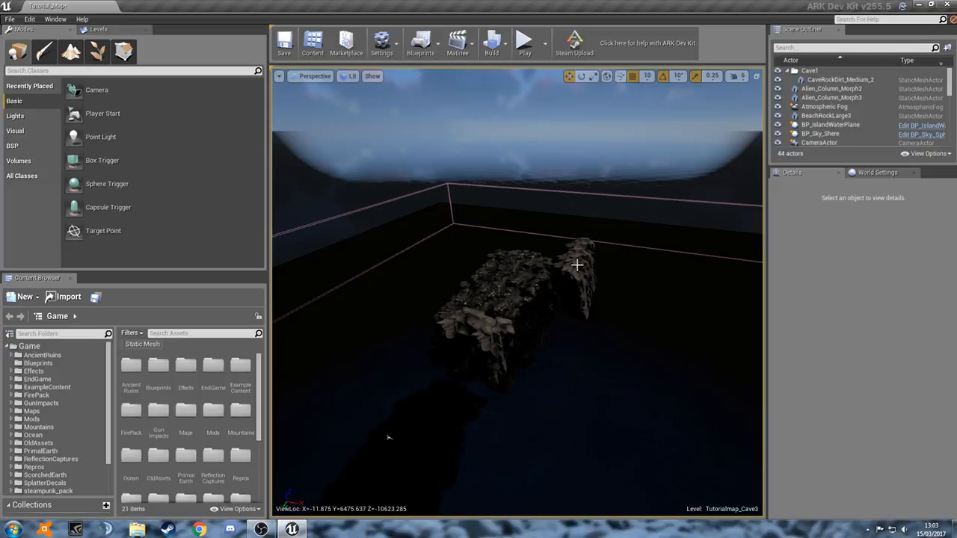
mouse_move(570, 259)
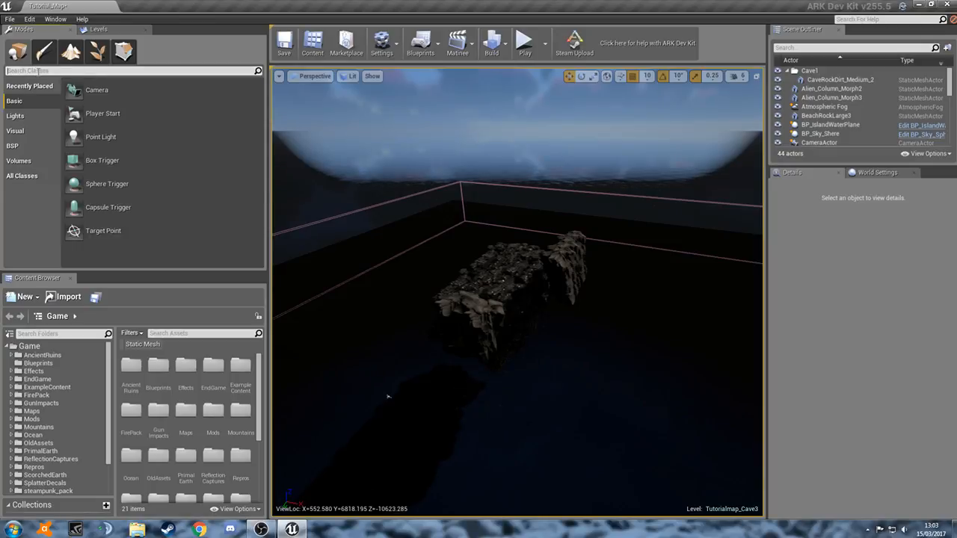
Search 'Struc' and place a Structure Prevention Zone Volume onto the cave.
type("Structure Pre")
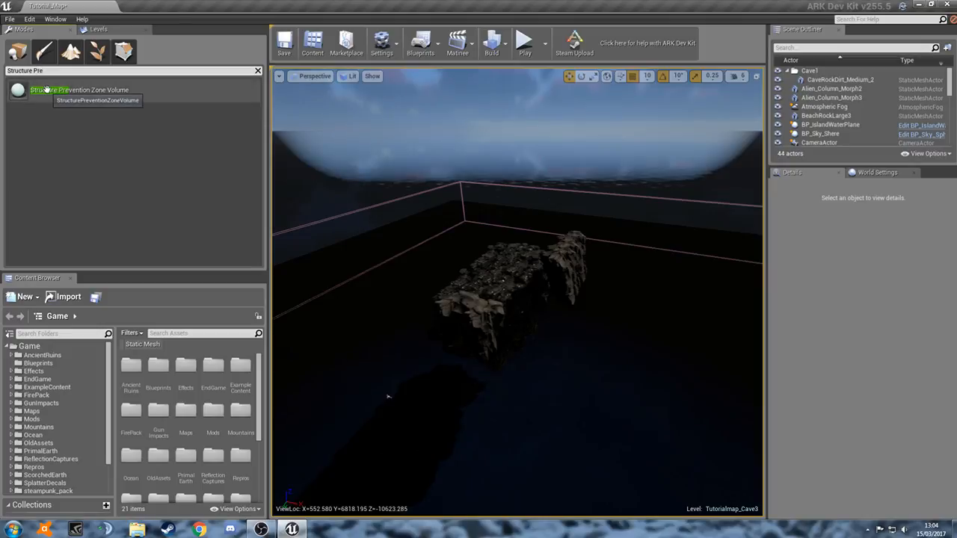
mouse_move(505, 282)
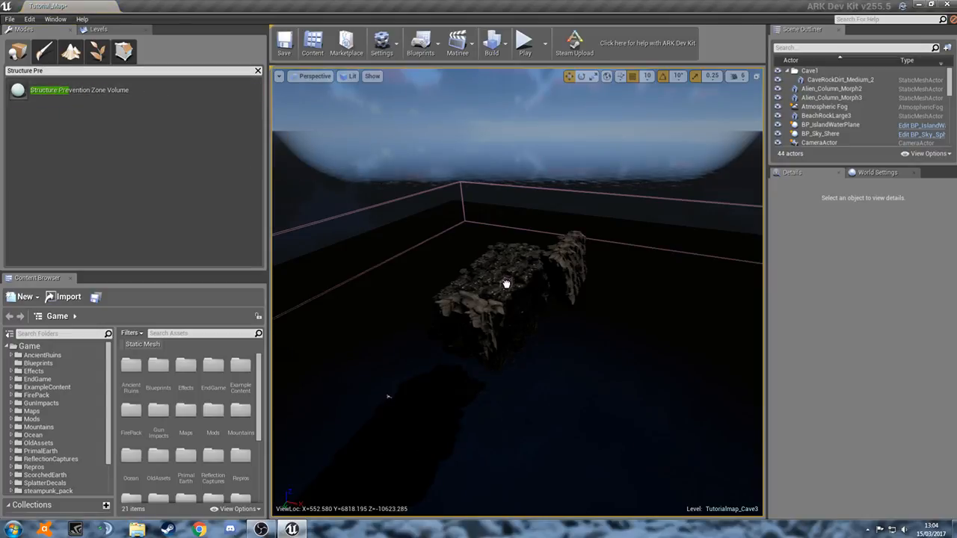
left_click(504, 284)
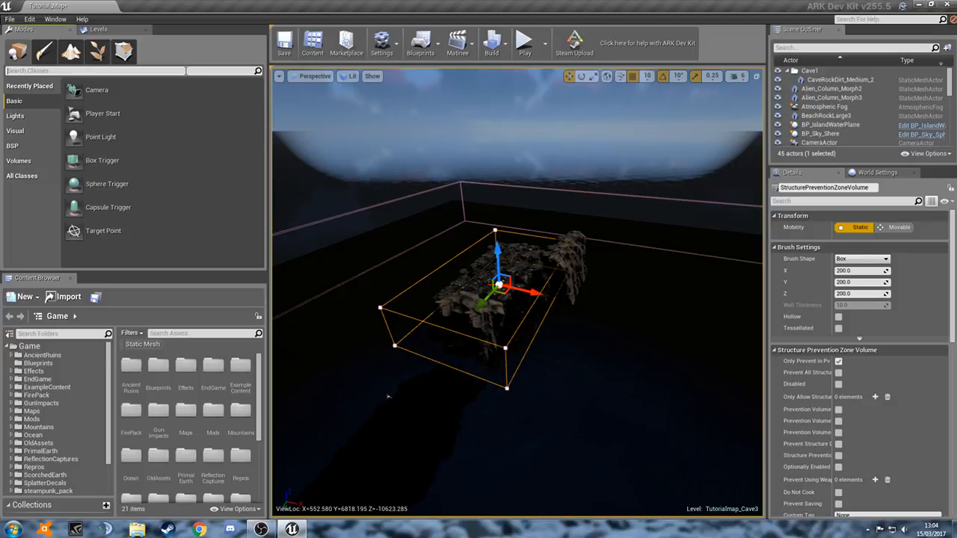
Search 'Reverb' in the Modes panel to add a Reverb Volume.
type("Reverb")
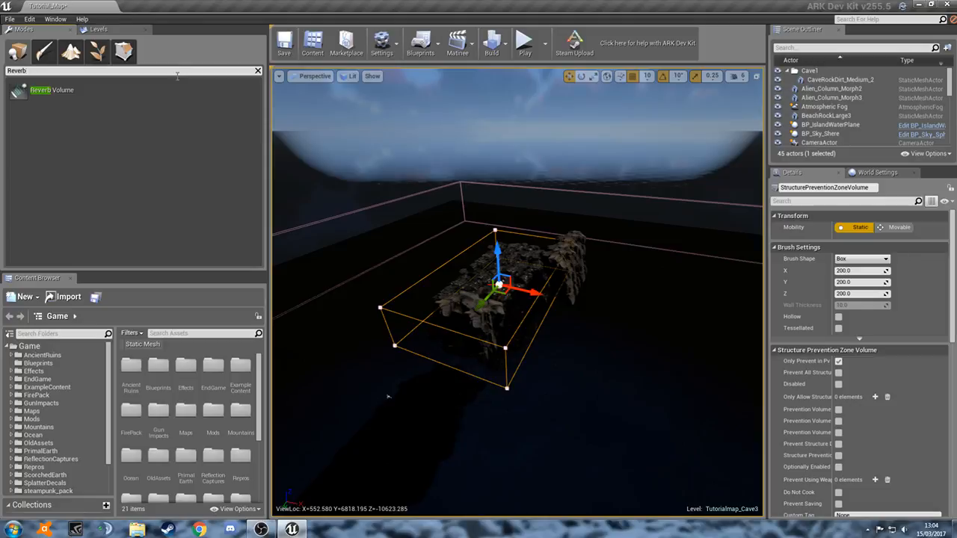
mouse_move(111, 109)
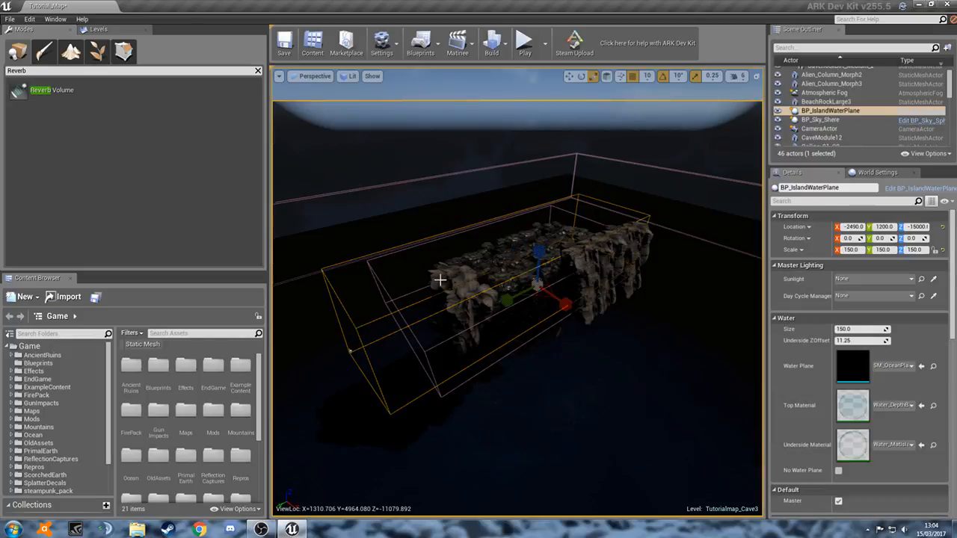
Select the StructurePreventionZoneVolume for viewing in the four-pane layout.
left_click(841, 110)
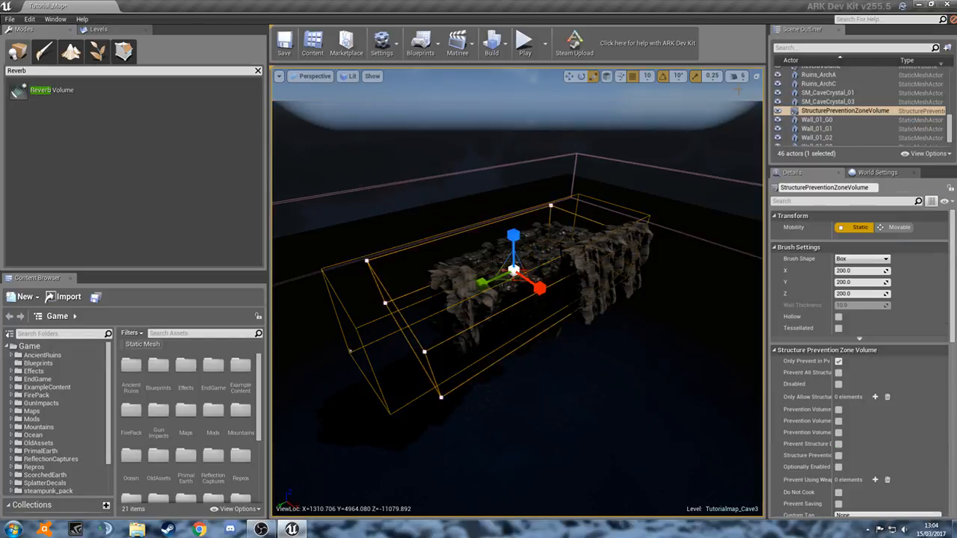
mouse_move(736, 82)
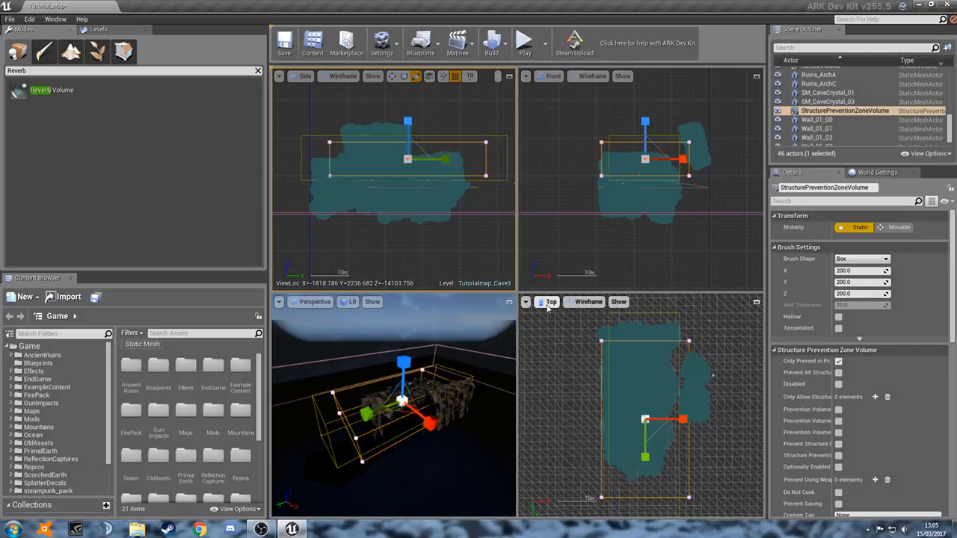
mouse_move(582, 93)
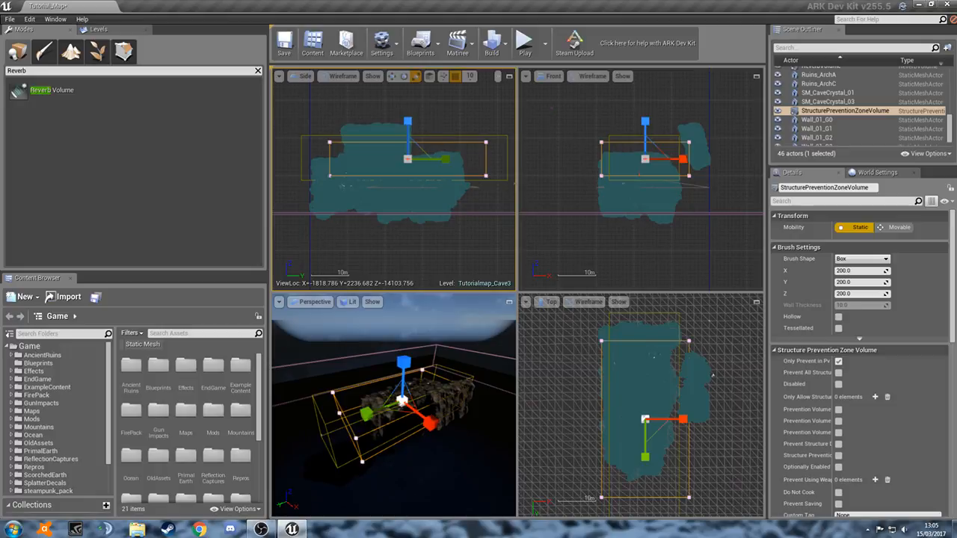
Select the ReverbVolume to fit it around the cave.
left_click(821, 106)
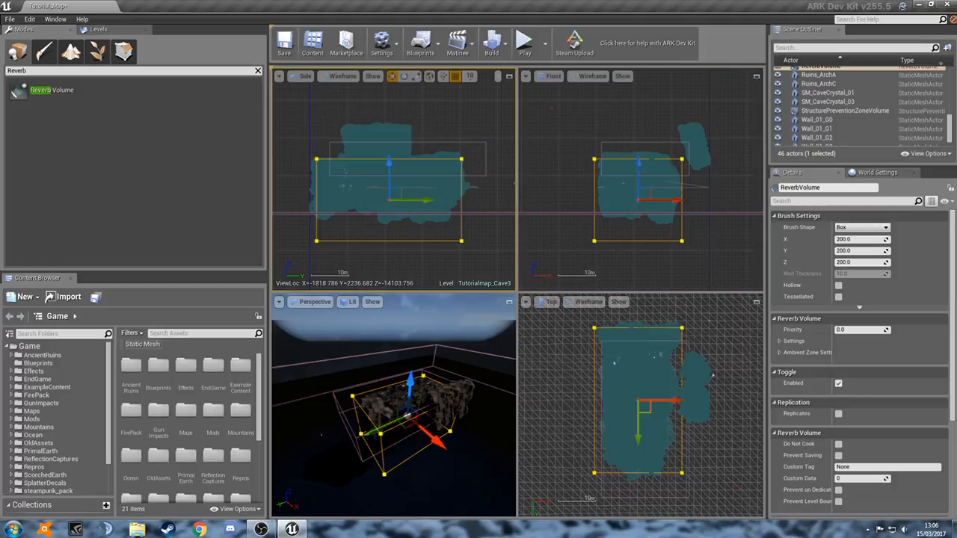
Select the StructurePreventionZoneVolume to resize it to the cave bounds.
left_click(845, 111)
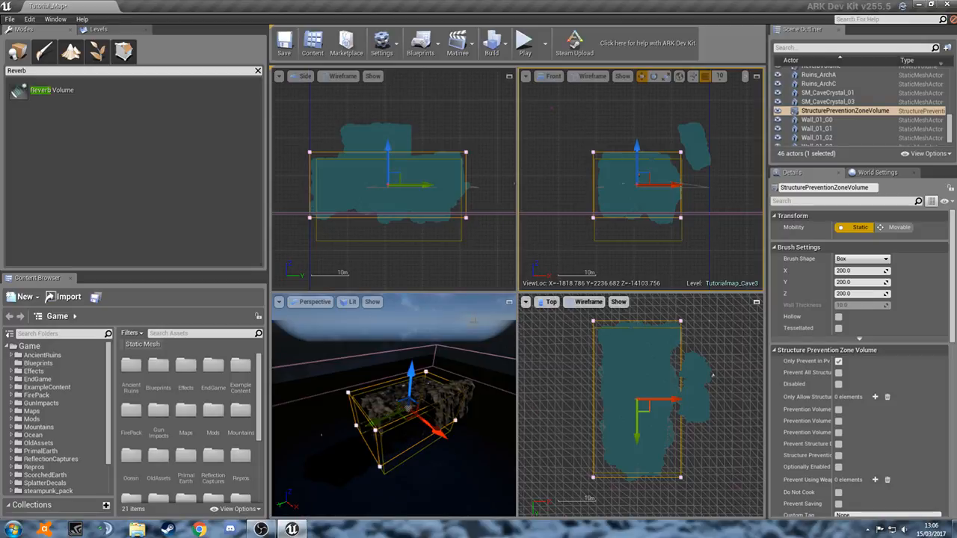
mouse_move(508, 303)
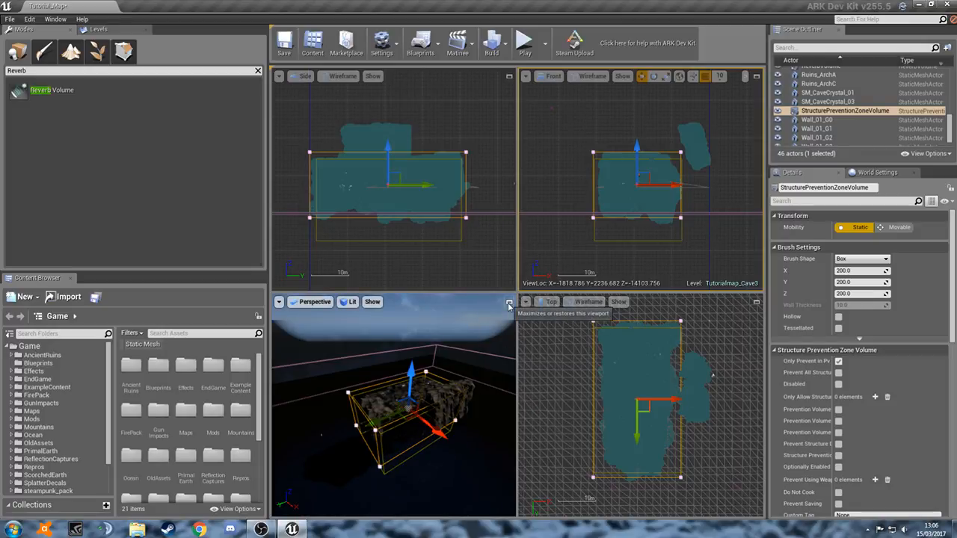
Maximize the Perspective viewport to fill the editor.
left_click(508, 302)
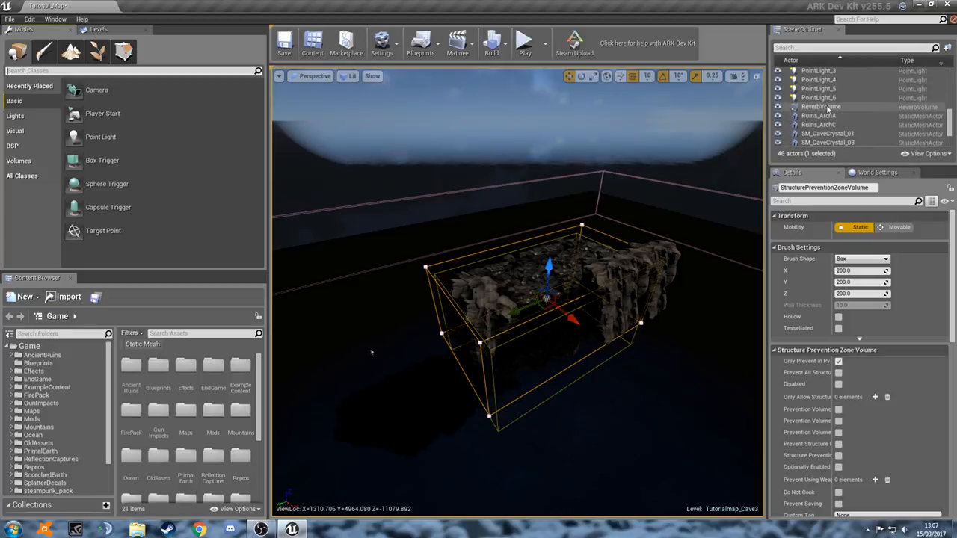
Enable Apply Reverb on the ReverbVolume and set its Reverb Effect to Canyon.
left_click(821, 106)
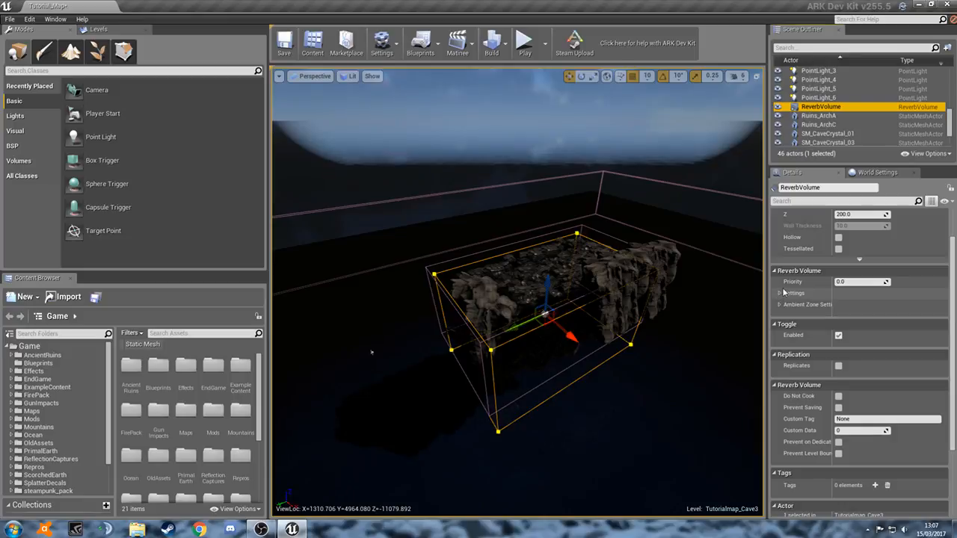
left_click(785, 292)
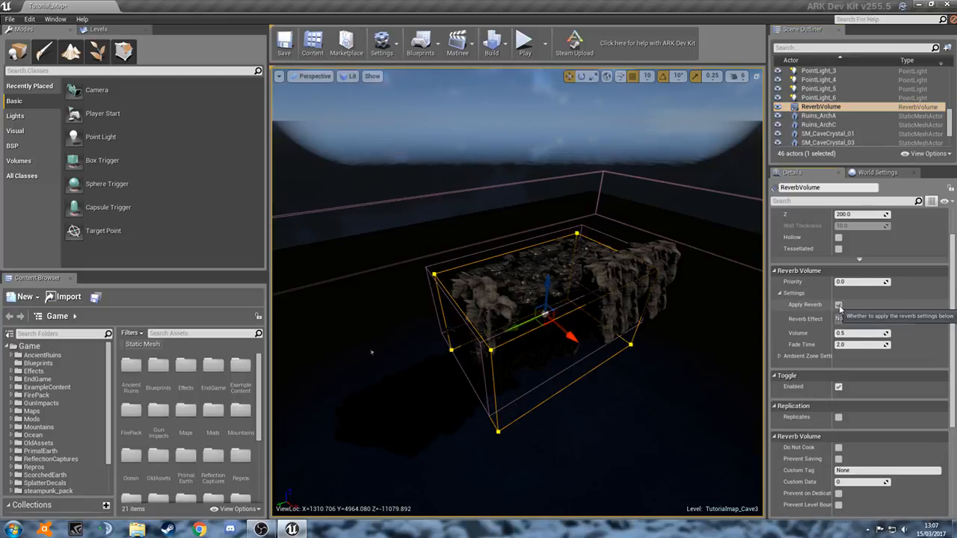
left_click(838, 304)
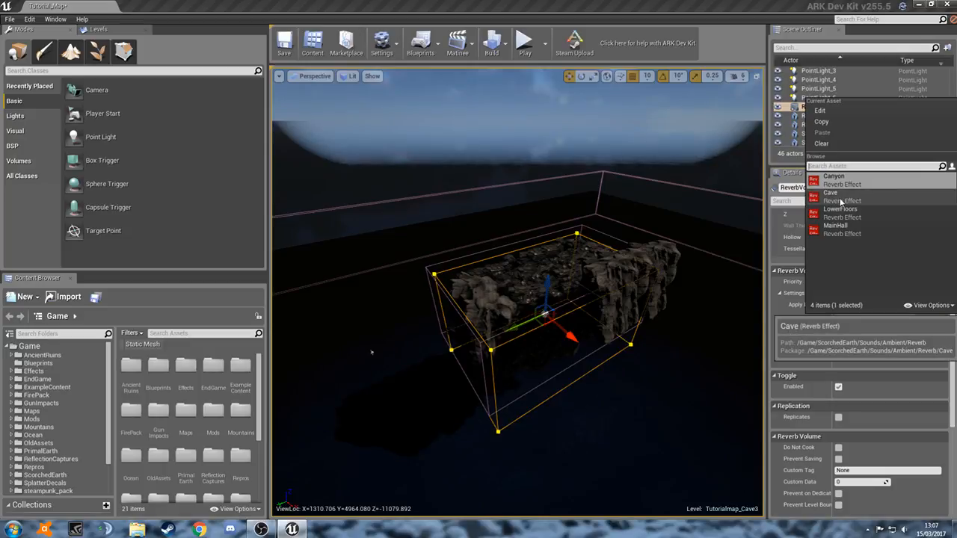
left_click(824, 176)
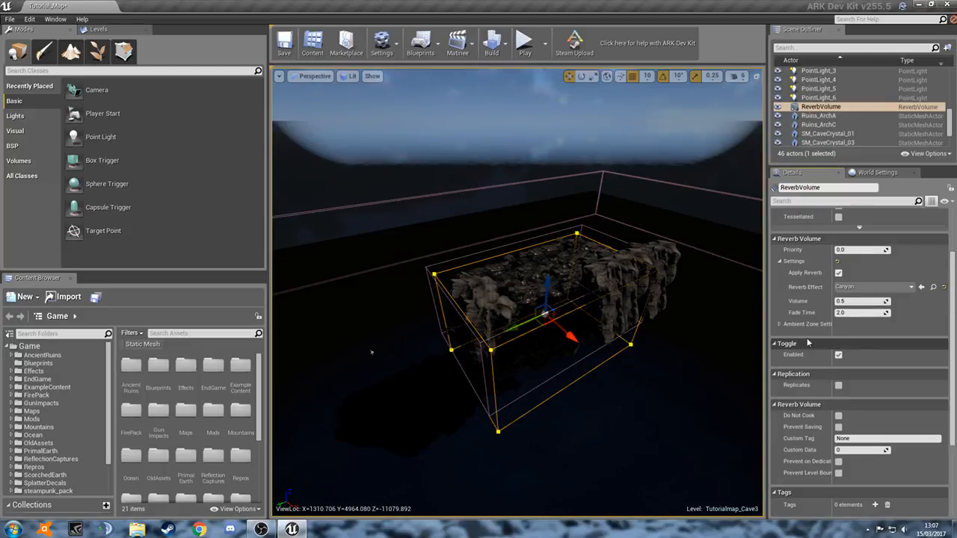
left_click(776, 323)
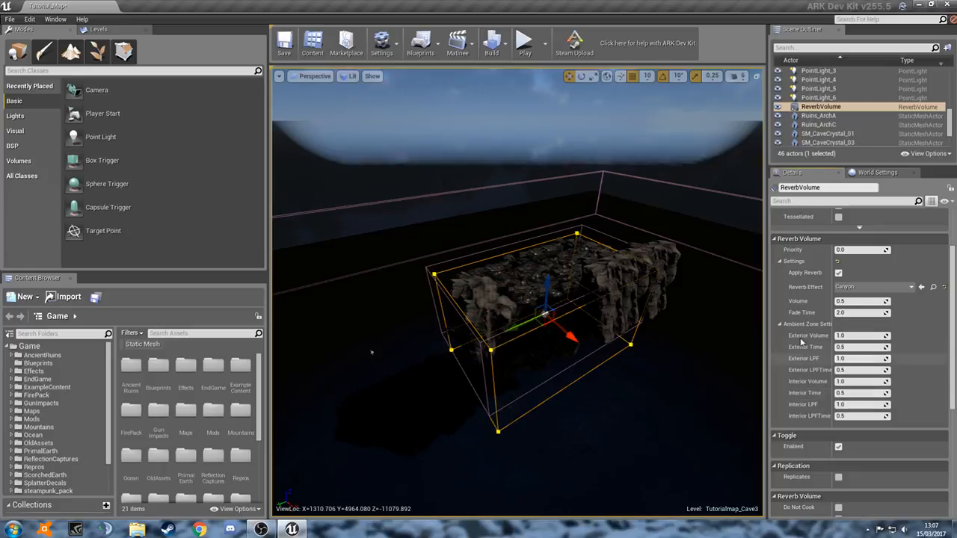
left_click(773, 324)
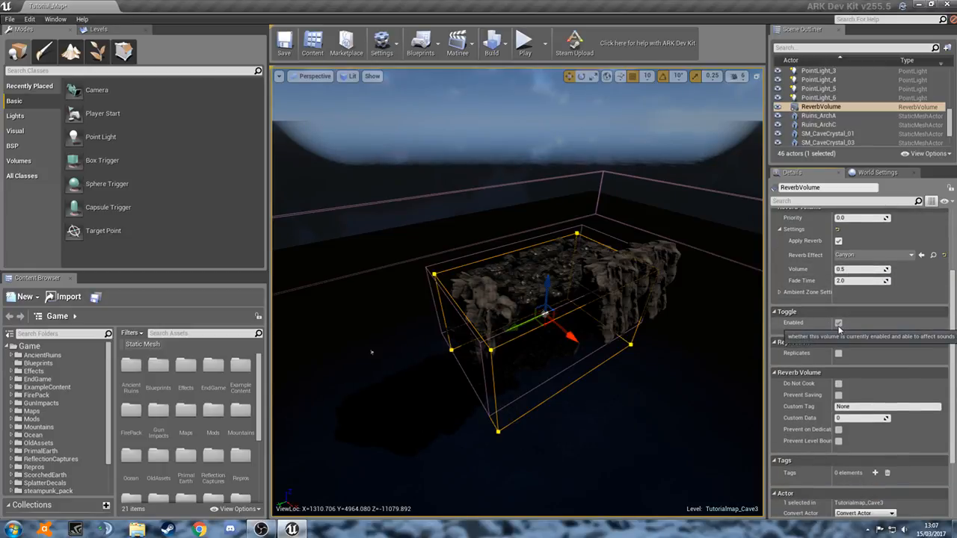
scroll("down", 3)
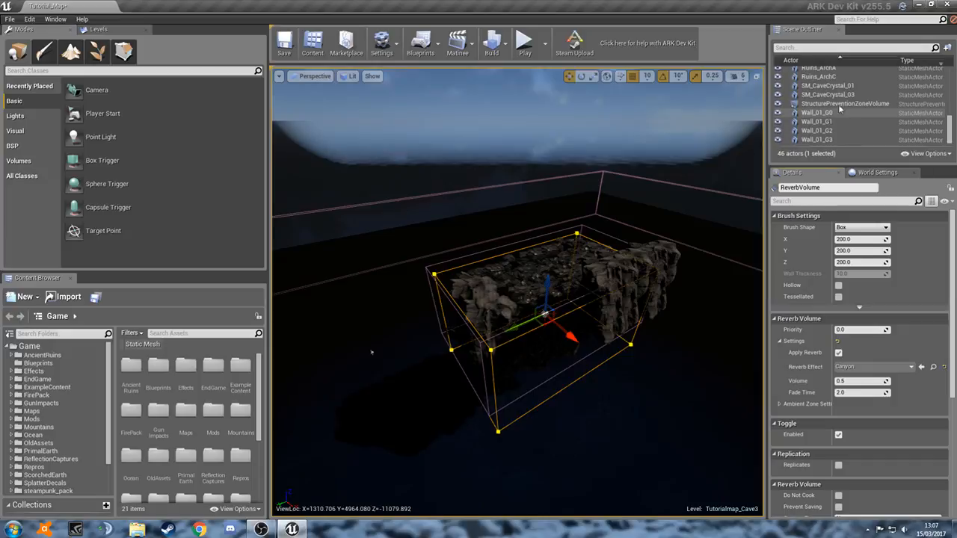
Tick Disabled on the StructurePreventionZoneVolume, keeping Only Prevent in PvE on.
left_click(845, 103)
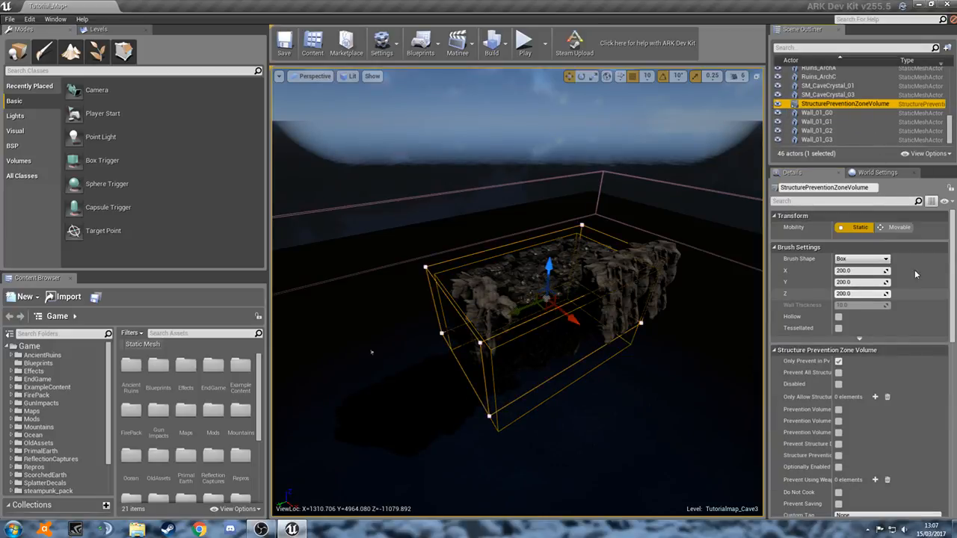
scroll("down", 3)
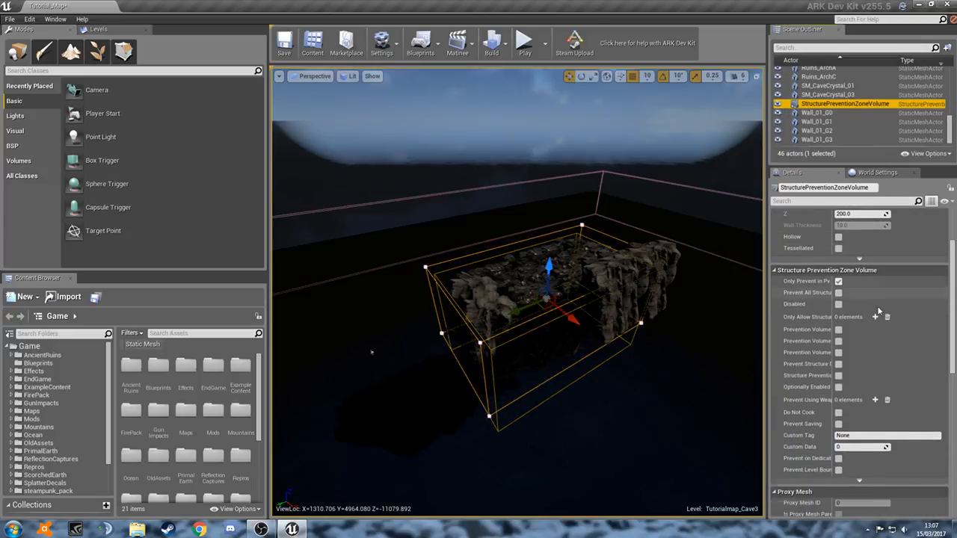
left_click(838, 282)
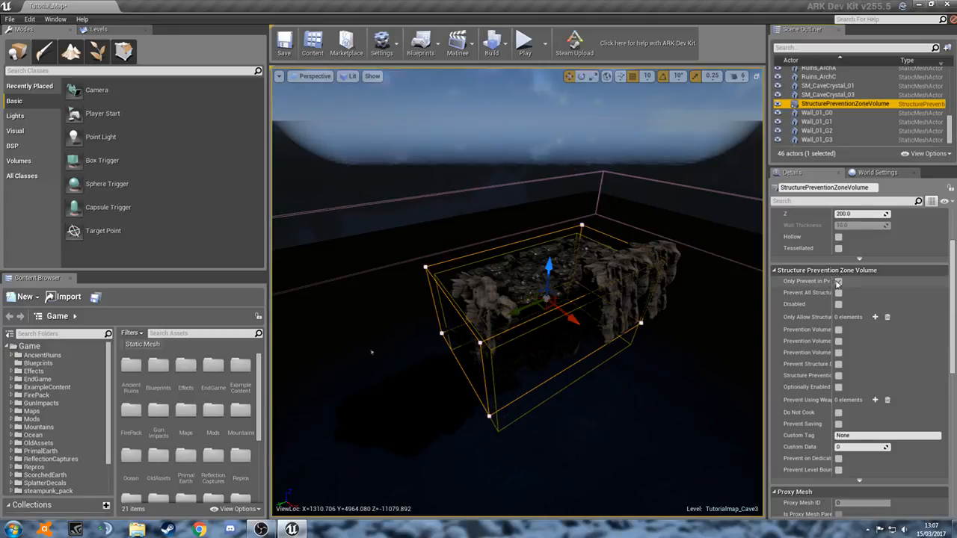
left_click(838, 281)
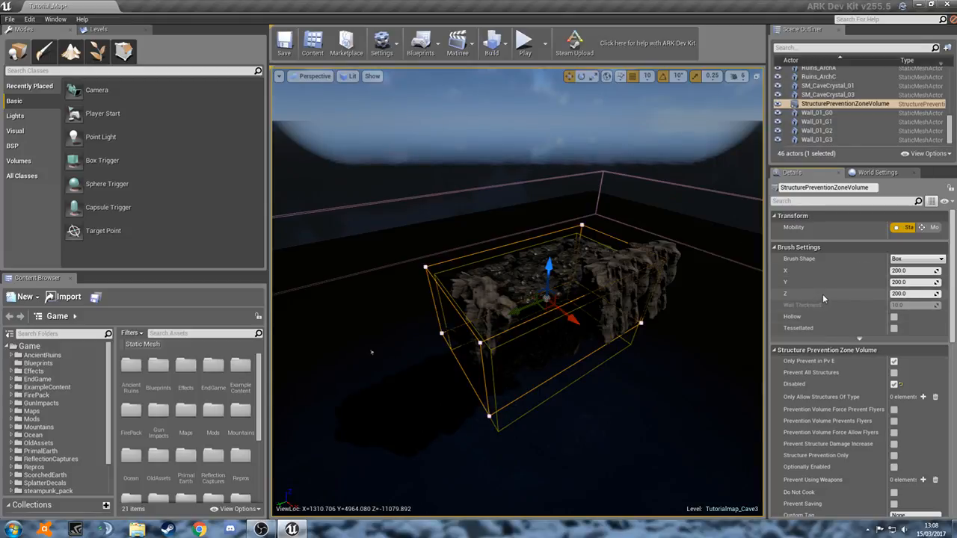
scroll("down", 3)
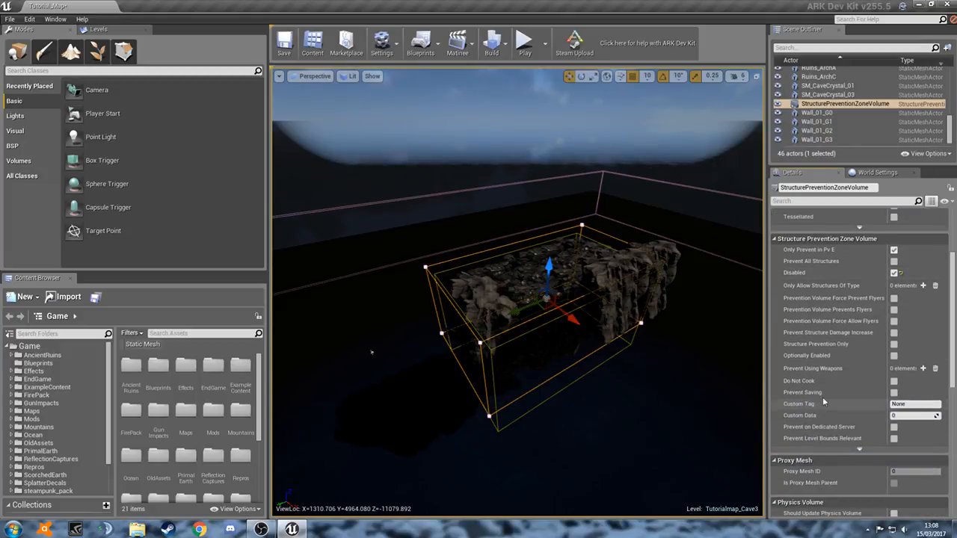